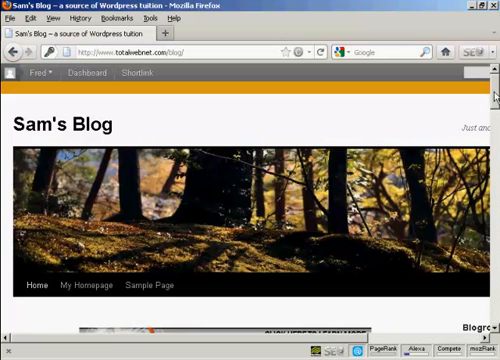
- Scroll down to the 'What's the best online forum?' post and its Leave a Reply form
{"action": "scroll", "scroll_direction": "down", "scroll_amount": 3}
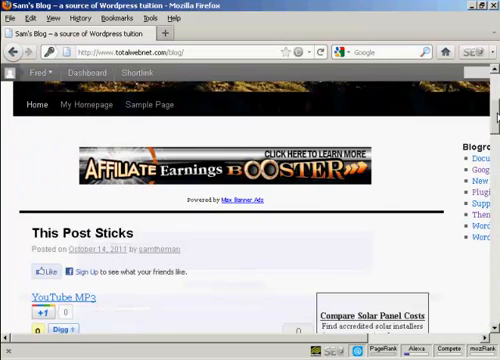
{"action": "scroll", "scroll_direction": "down", "scroll_amount": 3}
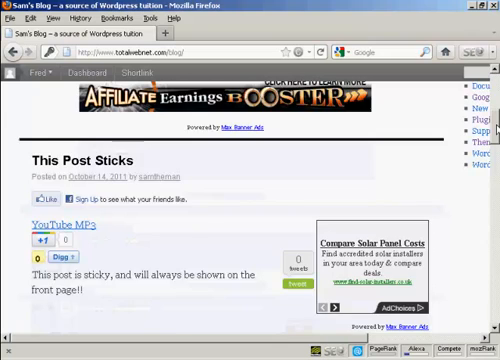
{"action": "scroll", "scroll_direction": "down", "scroll_amount": 3}
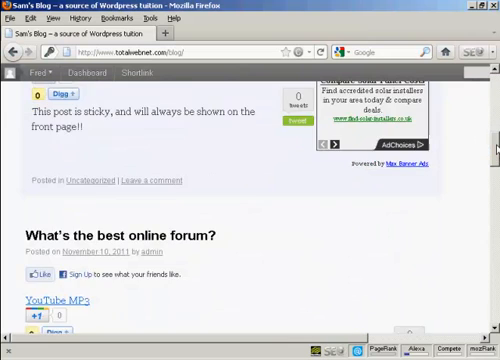
{"action": "scroll", "scroll_direction": "down", "scroll_amount": 3}
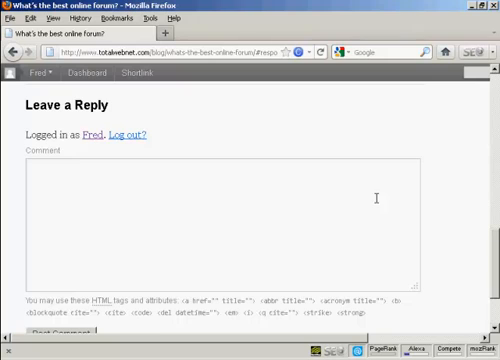
{"action": "mouse_move", "coordinate": [11, 211]}
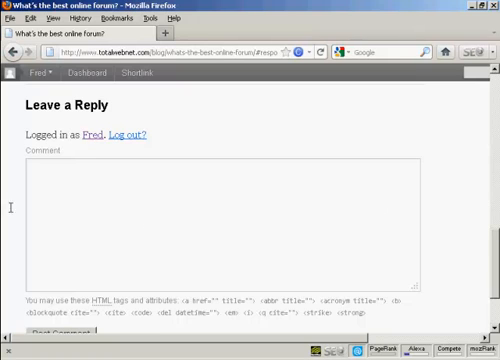
- Type 'I think the Warrior Forum is the best!' into the Comment box
{"action": "scroll", "scroll_direction": "down", "scroll_amount": 3}
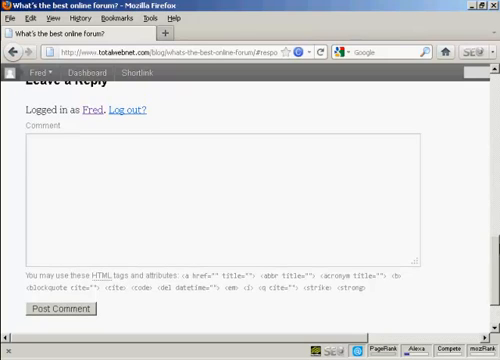
{"action": "left_click", "coordinate": [30, 148]}
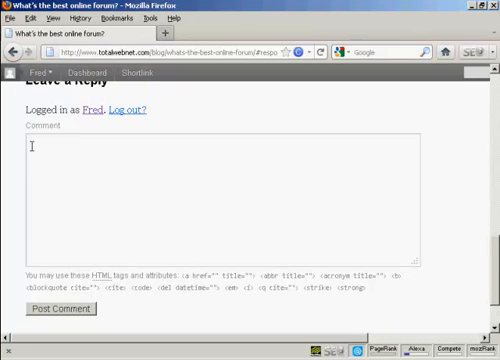
{"action": "type", "text": "I think the Warrior Forum is the best!"}
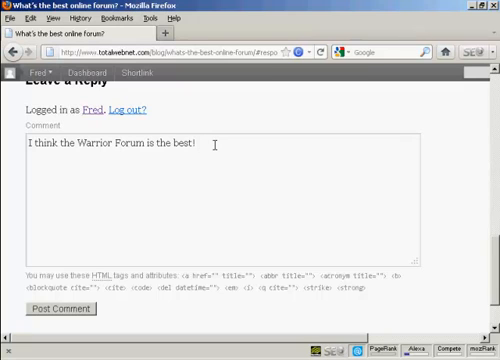
{"action": "type", "text": "<"}
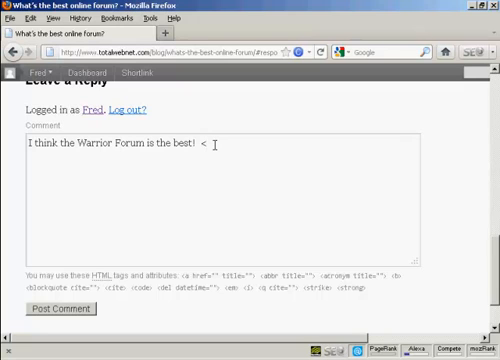
{"action": "type", "text": "a"}
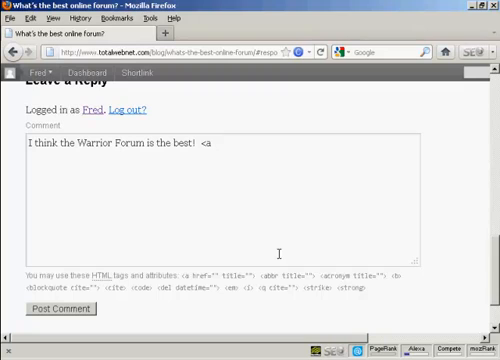
{"action": "type", "text": "href"}
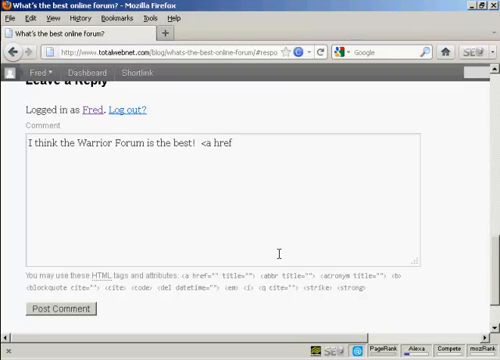
{"action": "type", "text": "=\""}
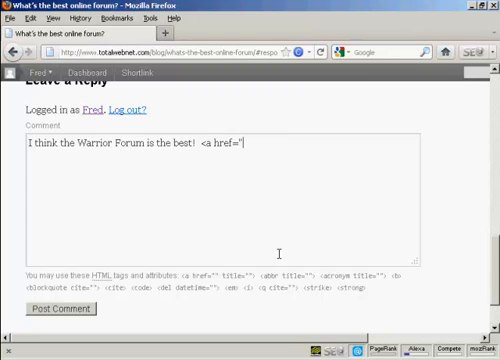
{"action": "type", "text": "h"}
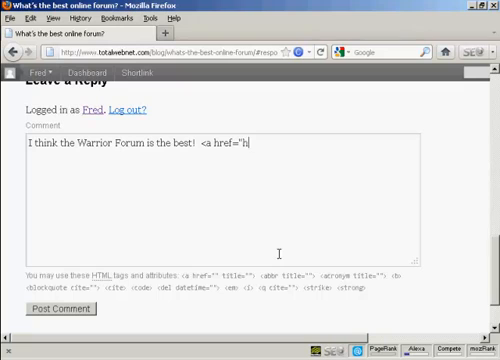
{"action": "type", "text": "ttp:/"}
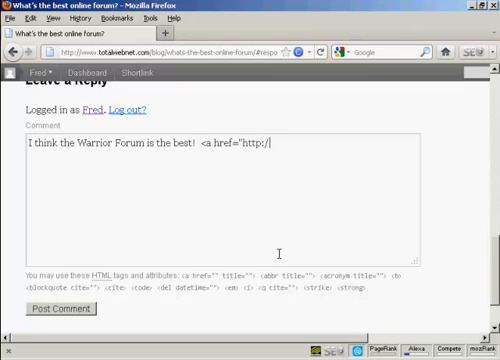
{"action": "type", "text": "www."}
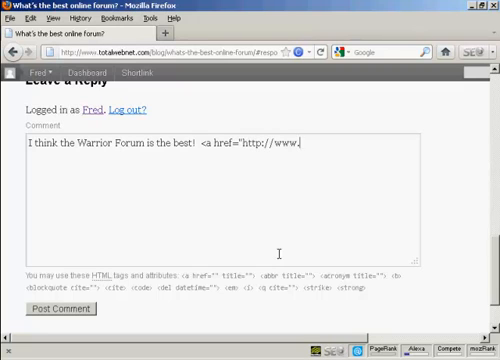
{"action": "type", "text": "war"}
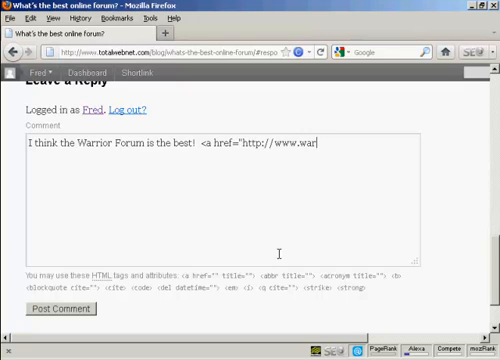
{"action": "type", "text": "riorforu"}
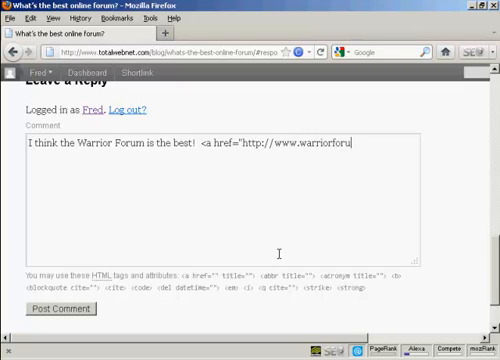
{"action": "type", "text": "m.com"}
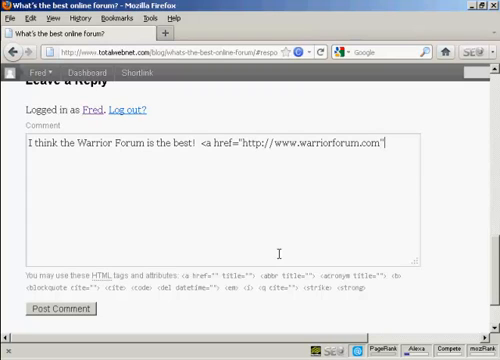
{"action": "type", "text": ">"}
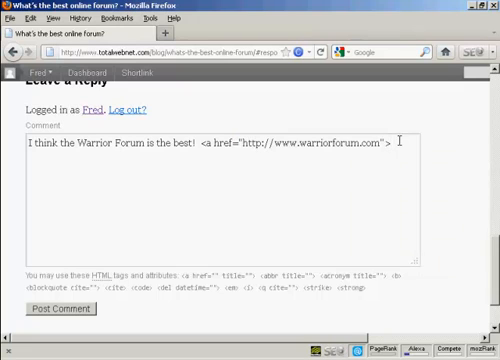
{"action": "type", "text": "http://www.warriorforum.com"}
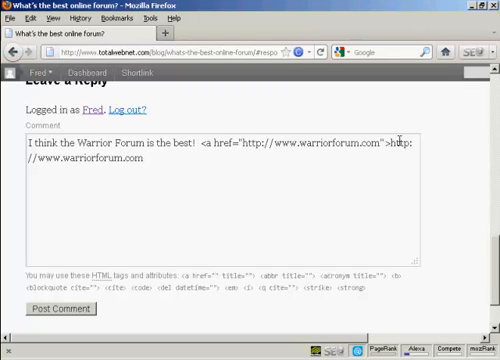
{"action": "type", "text": "</"}
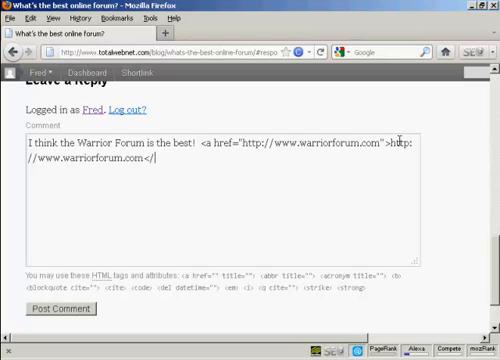
{"action": "type", "text": "a>"}
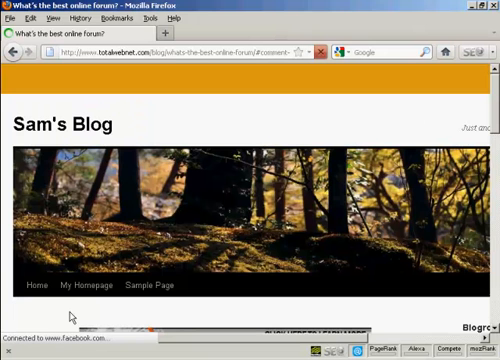
- Scroll down to view the posted comment marked as awaiting moderation
{"action": "scroll", "scroll_direction": "down", "scroll_amount": 3}
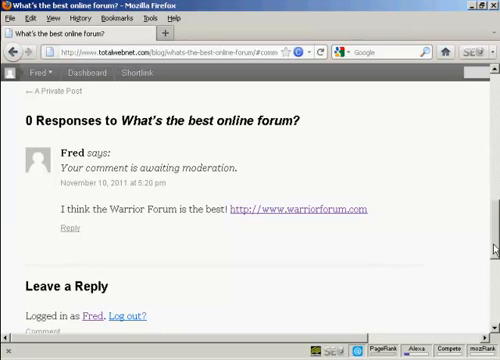
{"action": "mouse_move", "coordinate": [251, 240]}
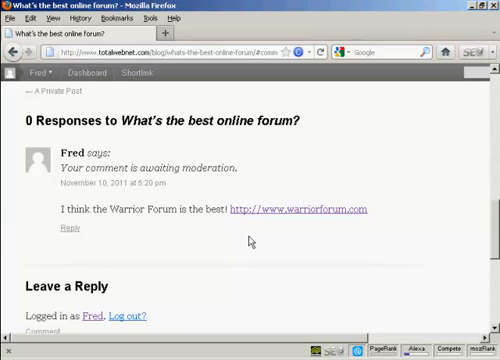